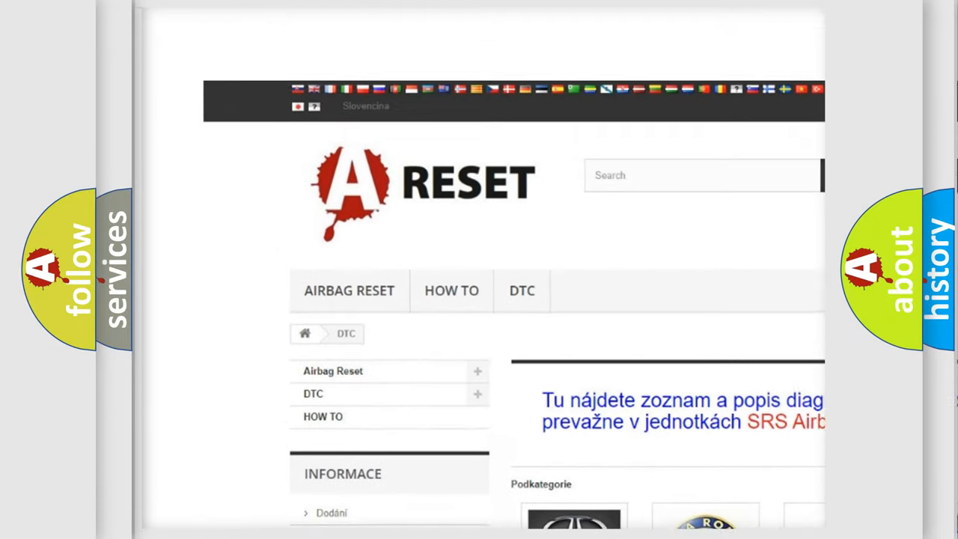
Open the CADILACK DTC tile and scroll through its B-series airbag codes and back up.
scroll(down, 3)
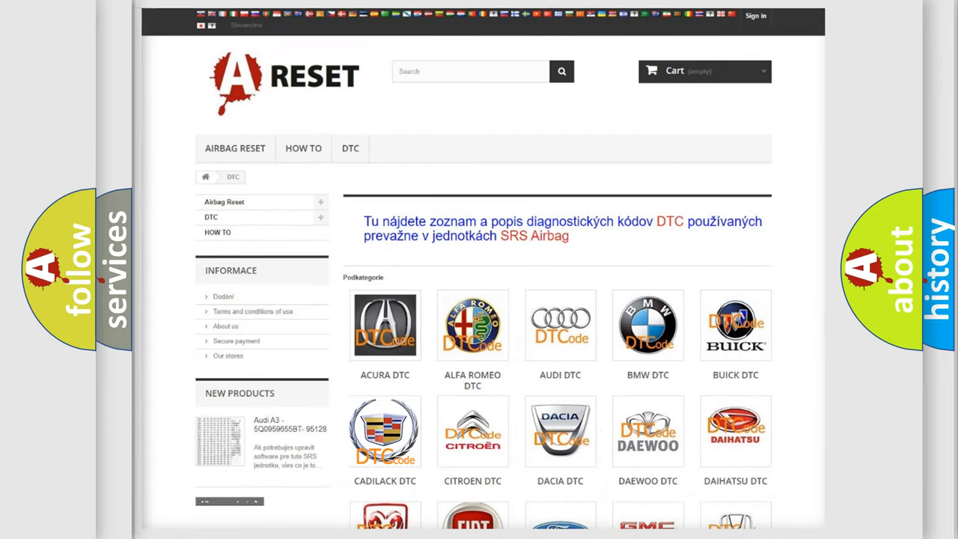
click(385, 430)
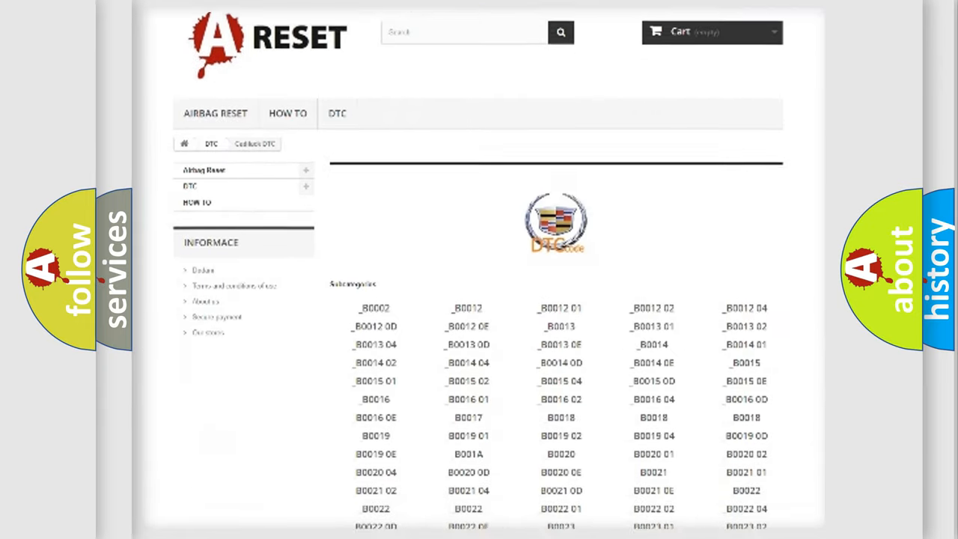
scroll(down, 3)
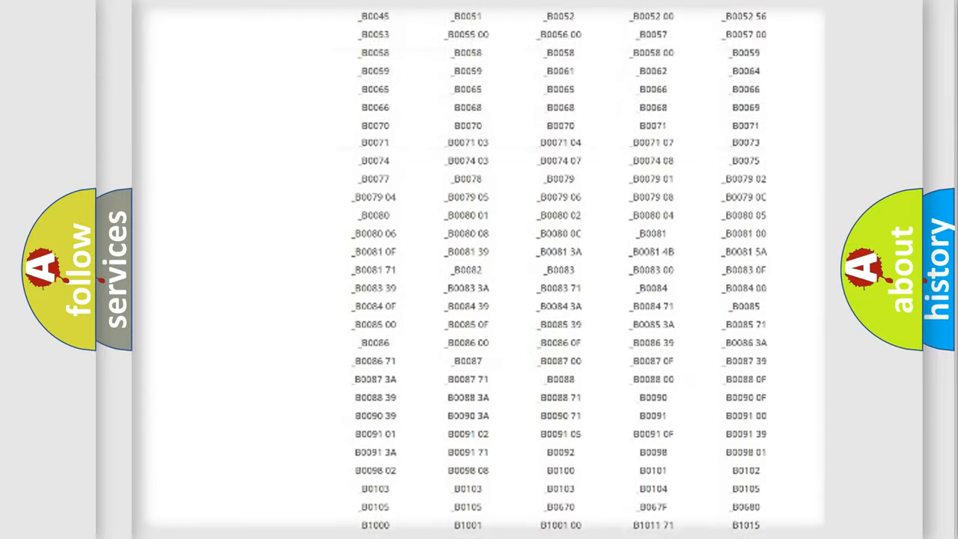
scroll(up, 3)
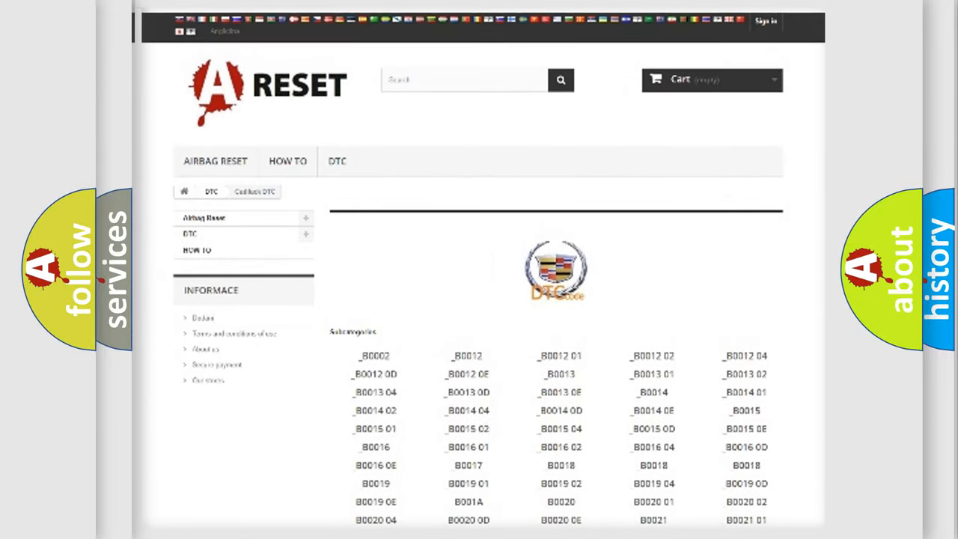